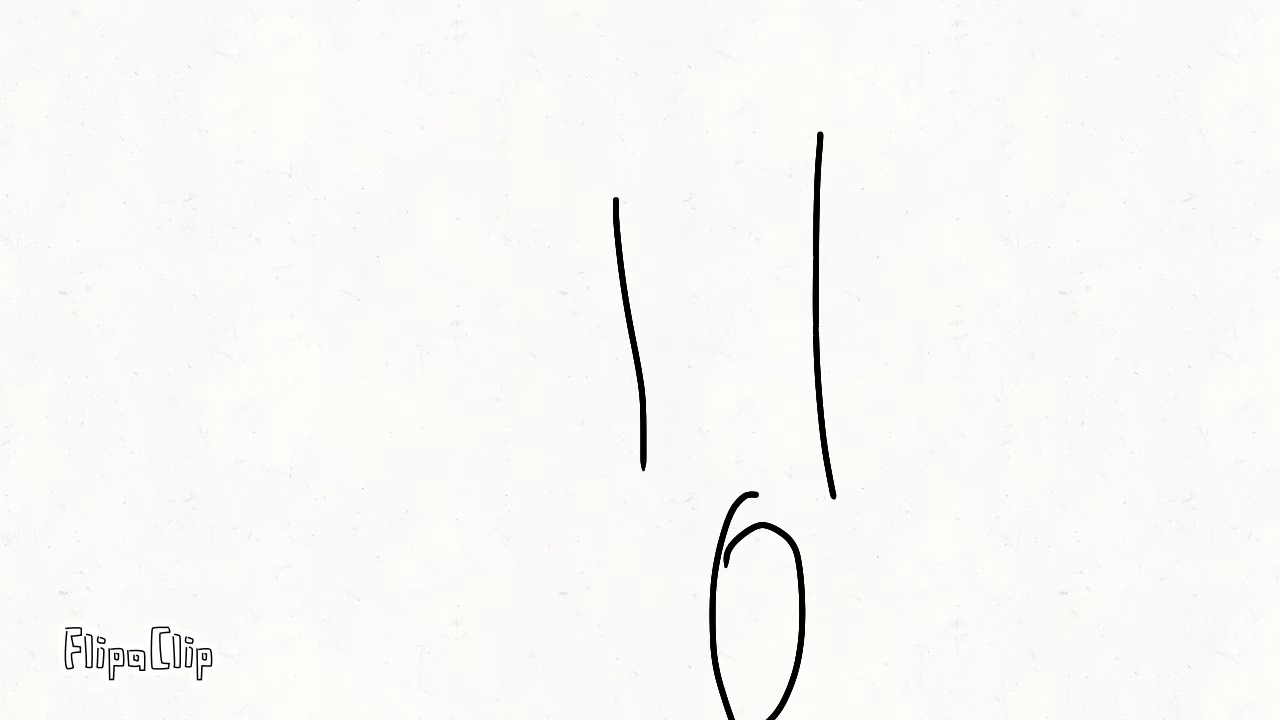
drag(545, 210, 1025, 135)
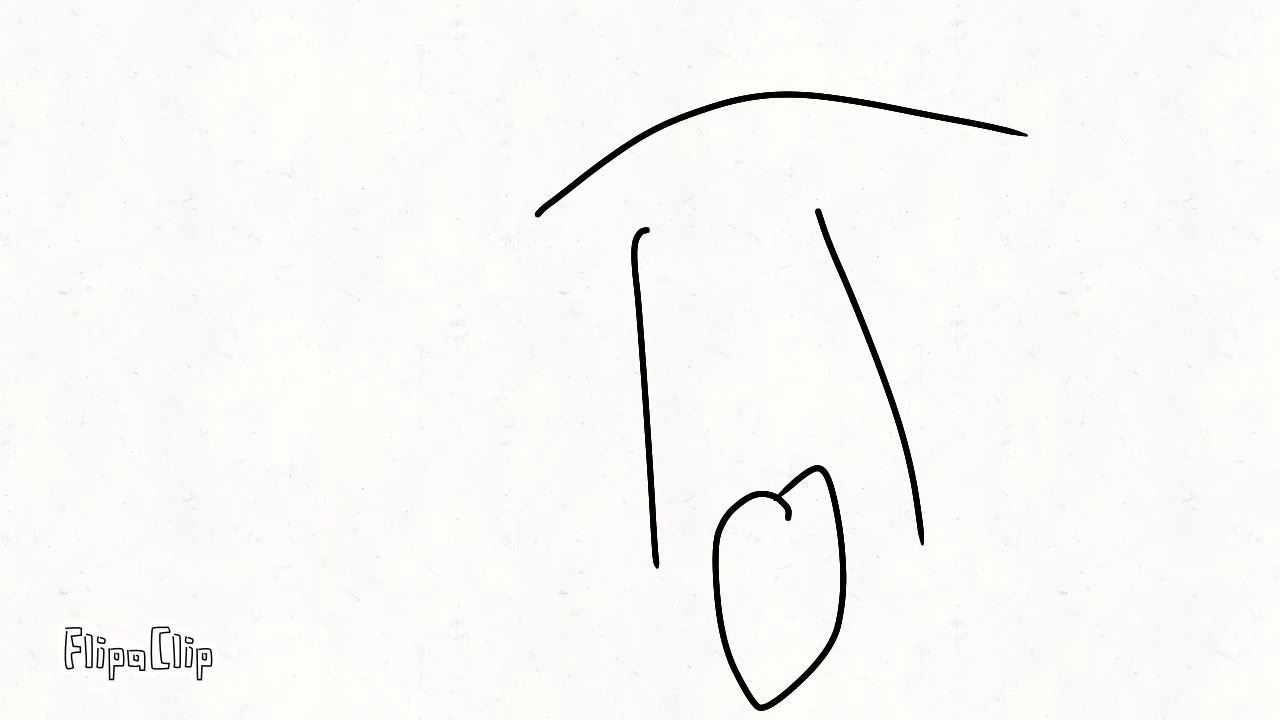